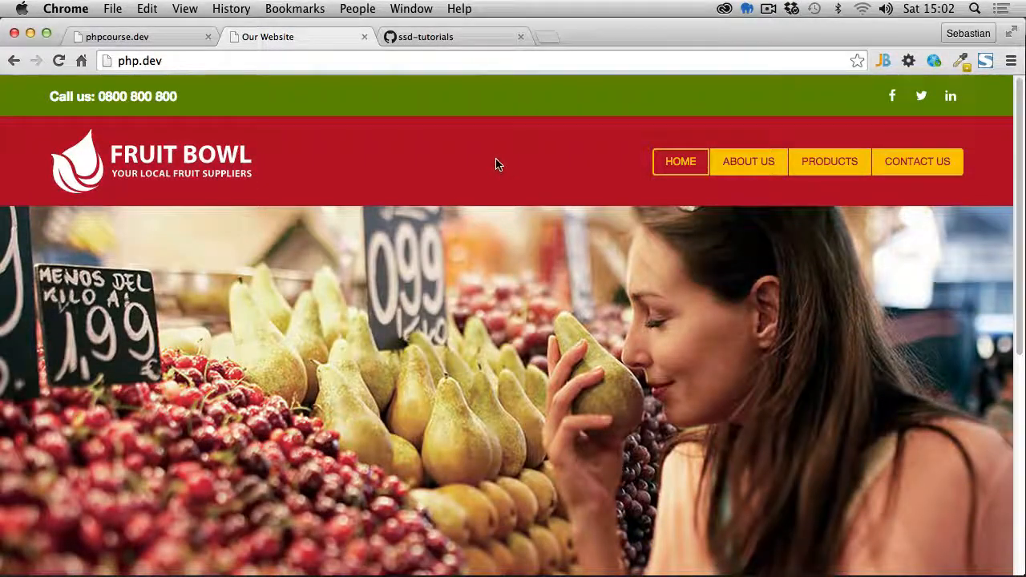
{"action": "mouse_move", "coordinate": [584, 172]}
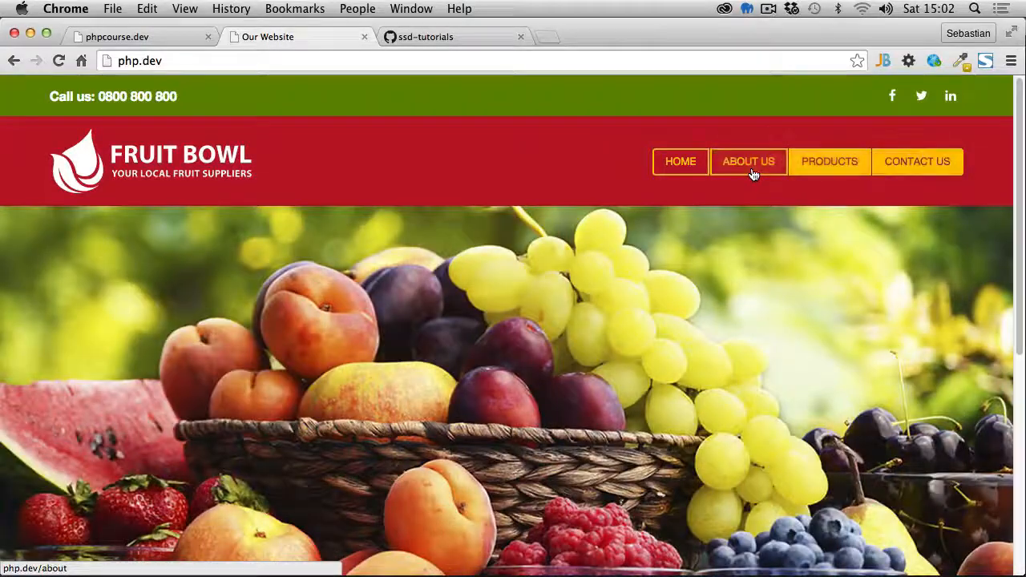
Step: Preview the Products page and browse back through the Fruit Bowl home page
{"action": "left_click", "coordinate": [830, 160]}
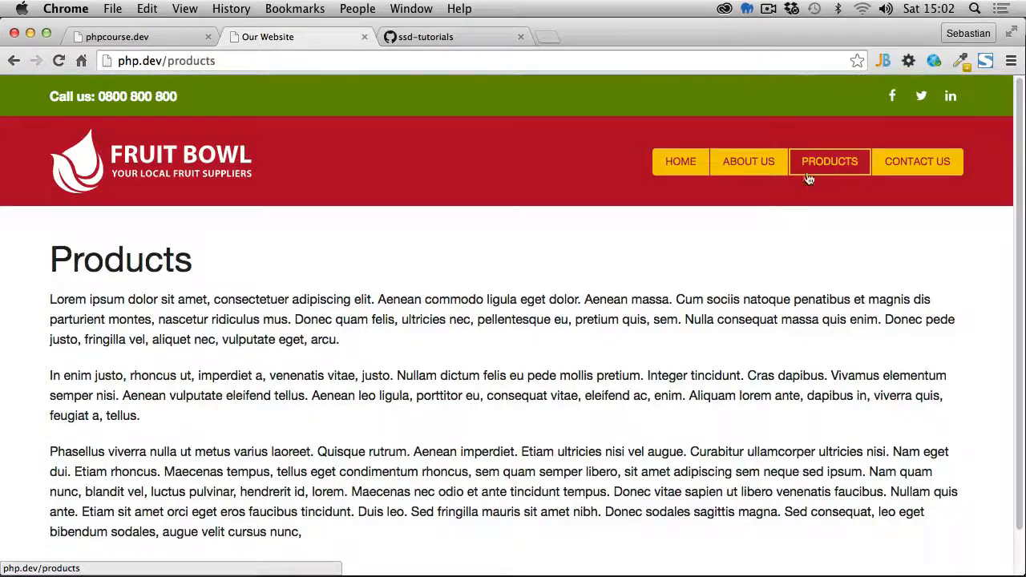
{"action": "left_click", "coordinate": [680, 160]}
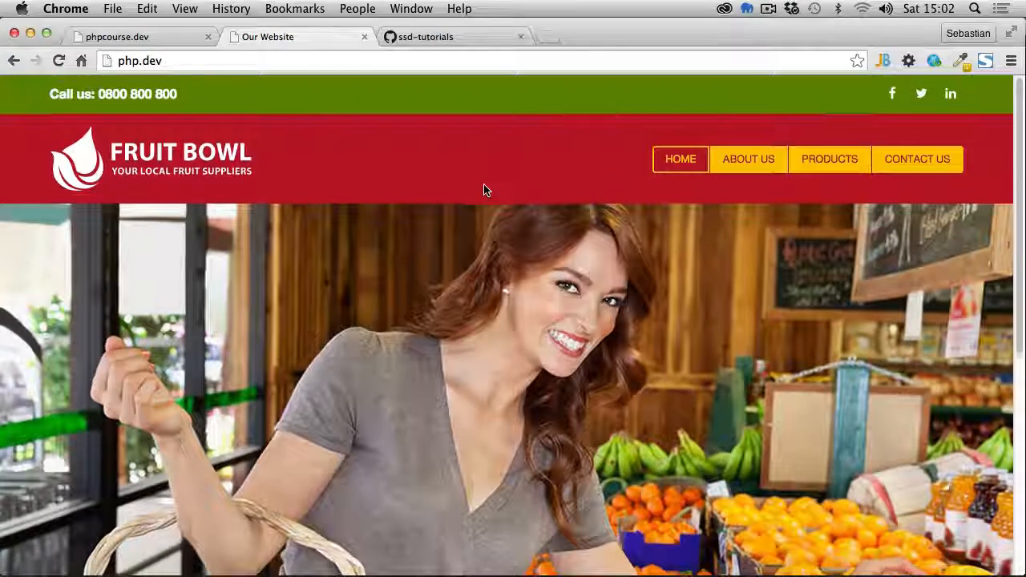
{"action": "scroll", "scroll_direction": "down", "scroll_amount": 3}
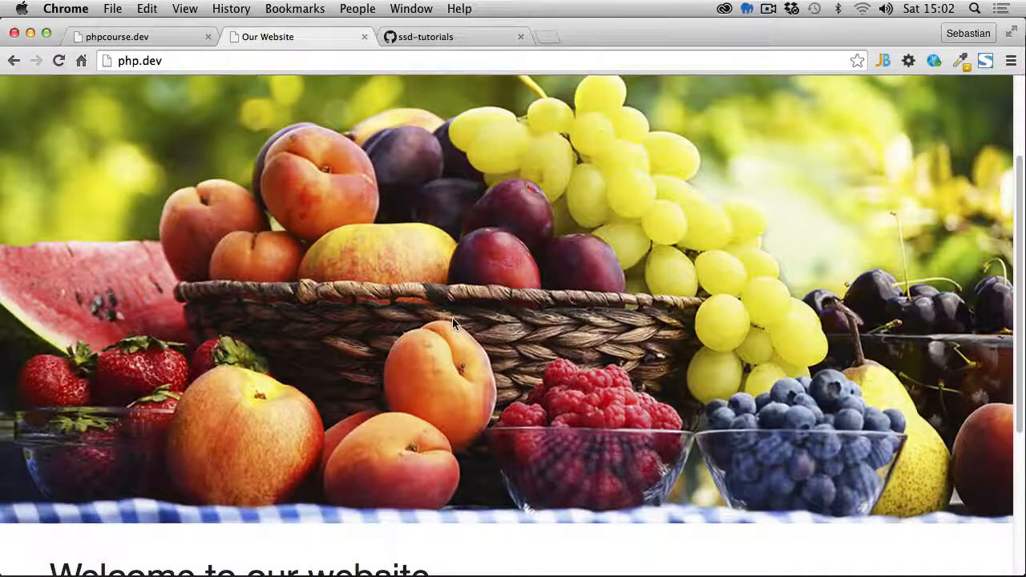
{"action": "mouse_move", "coordinate": [433, 330]}
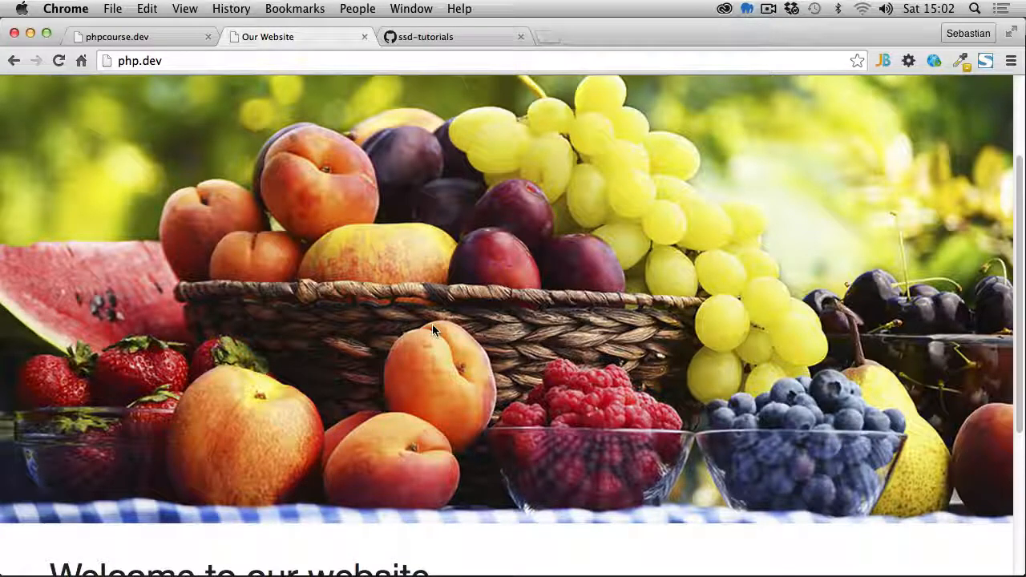
{"action": "scroll", "scroll_direction": "down", "scroll_amount": 3}
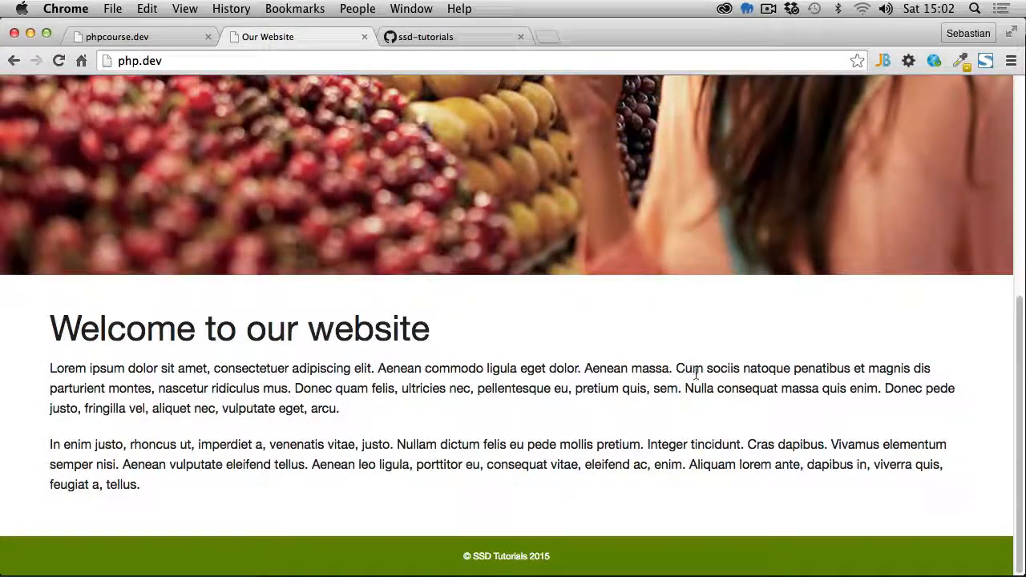
{"action": "scroll", "scroll_direction": "up", "scroll_amount": 3}
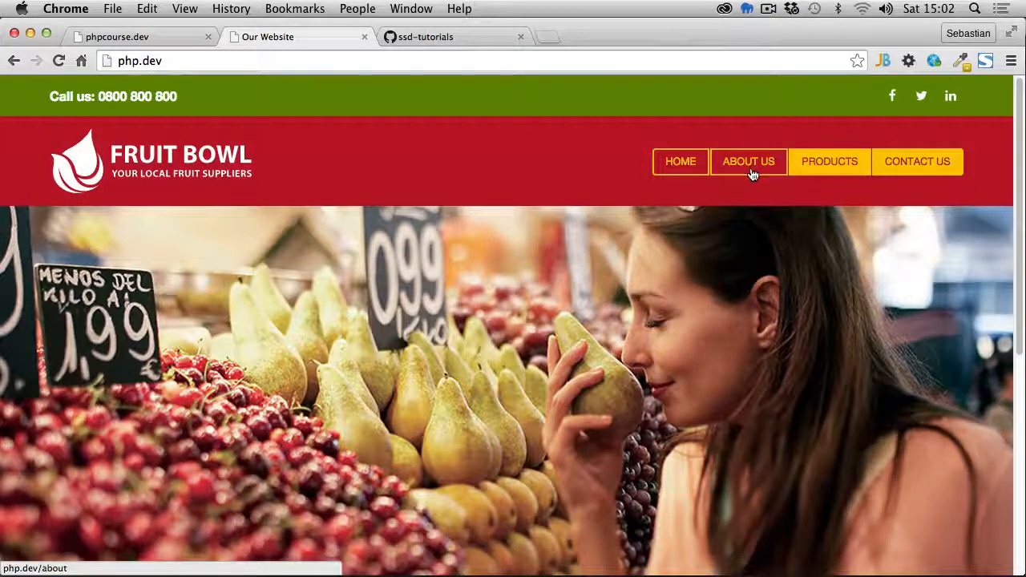
Step: Visit About us, Products and Contact us, revealing the Department choices Sales, Customer Support, Events
{"action": "left_click", "coordinate": [747, 161]}
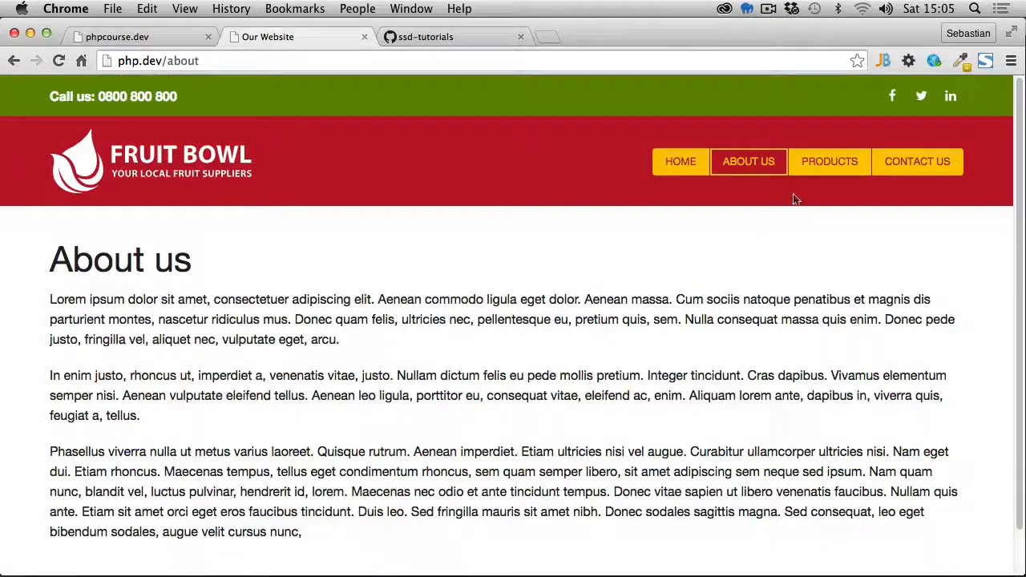
{"action": "left_click", "coordinate": [829, 160]}
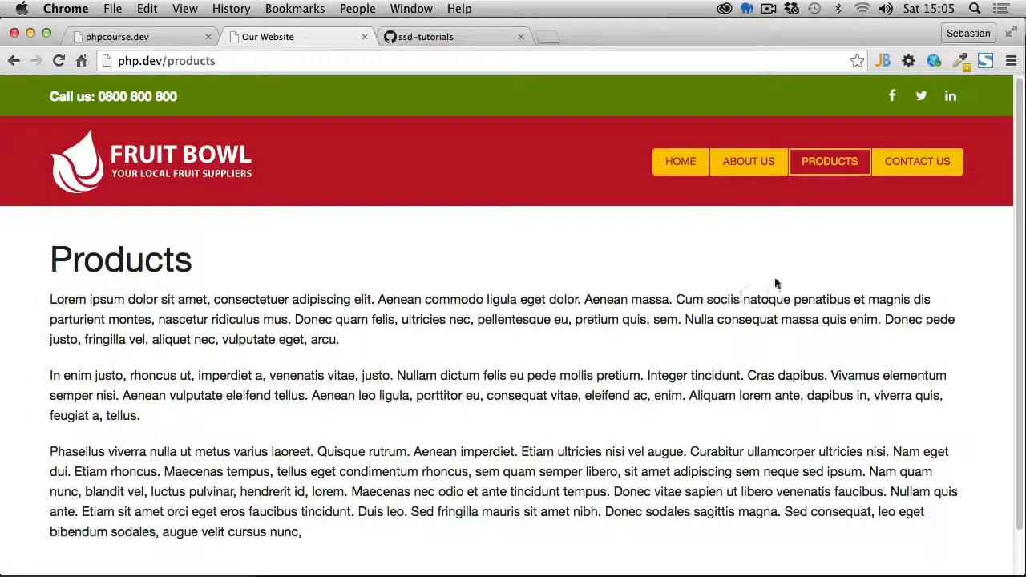
{"action": "left_click", "coordinate": [917, 160]}
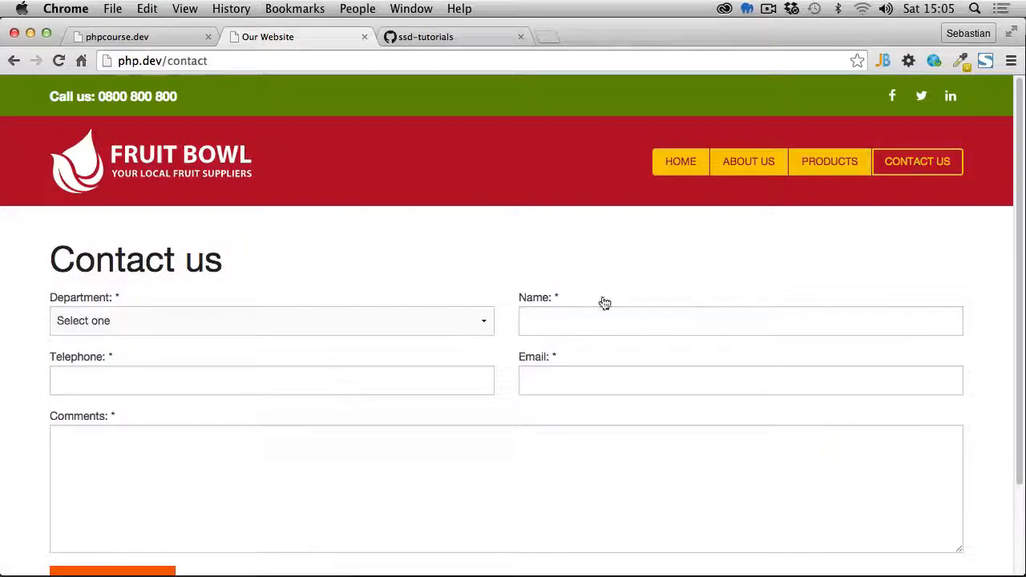
{"action": "scroll", "scroll_direction": "down", "scroll_amount": 3}
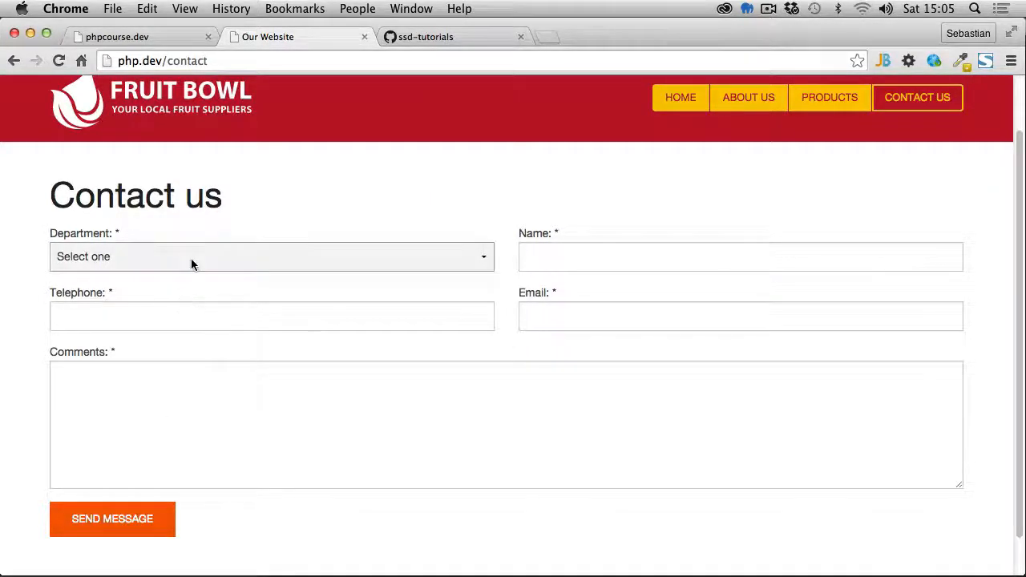
{"action": "left_click", "coordinate": [271, 257]}
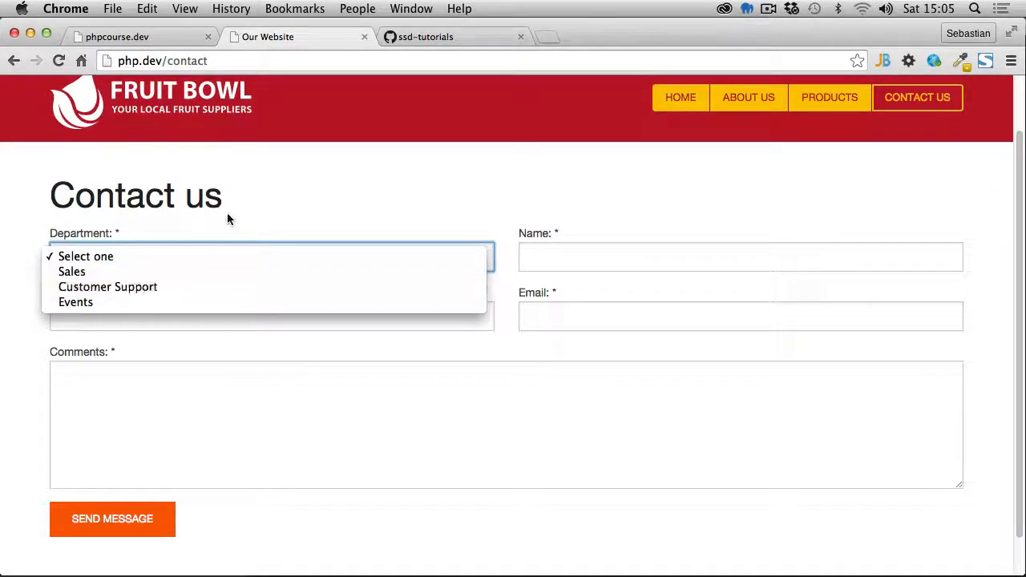
{"action": "left_click", "coordinate": [87, 256]}
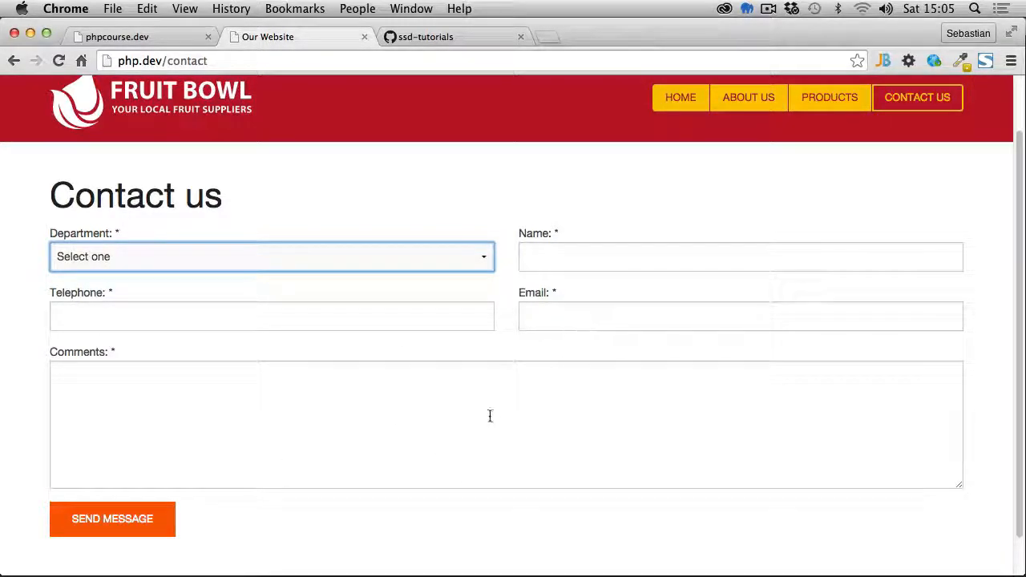
{"action": "mouse_move", "coordinate": [281, 536]}
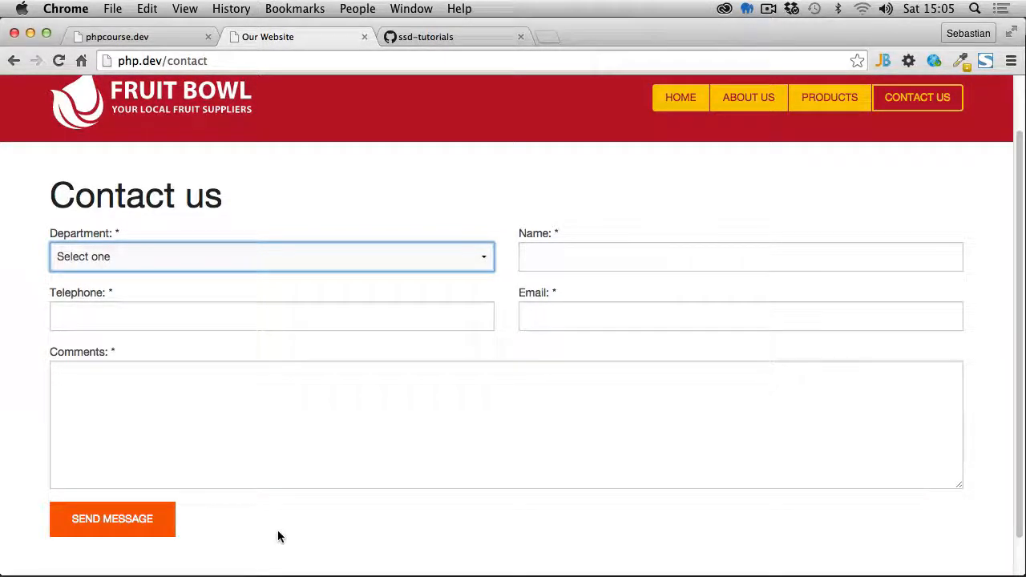
{"action": "mouse_move", "coordinate": [104, 529]}
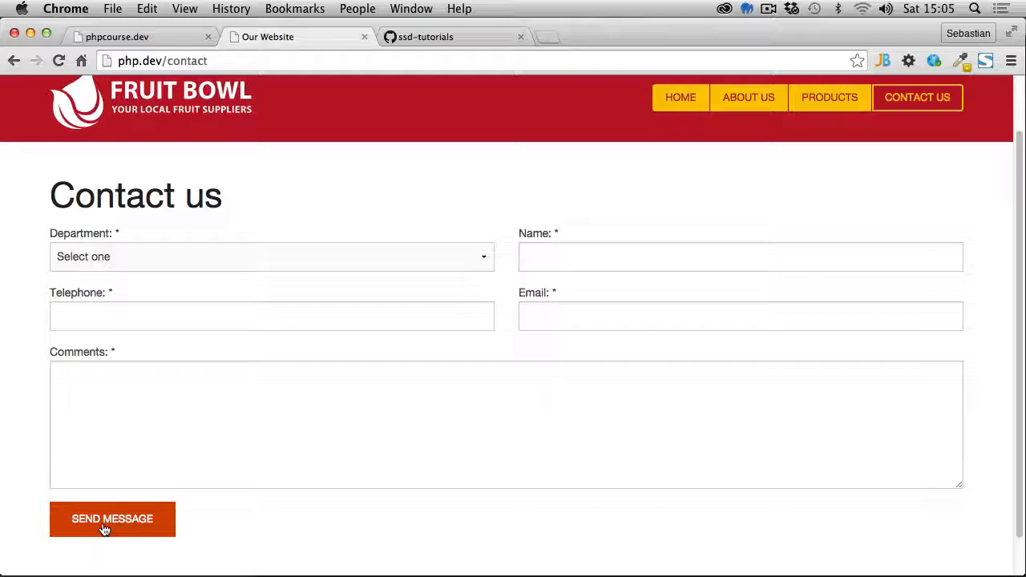
Step: Send the empty contact form so all five required-field messages appear
{"action": "left_click", "coordinate": [112, 520]}
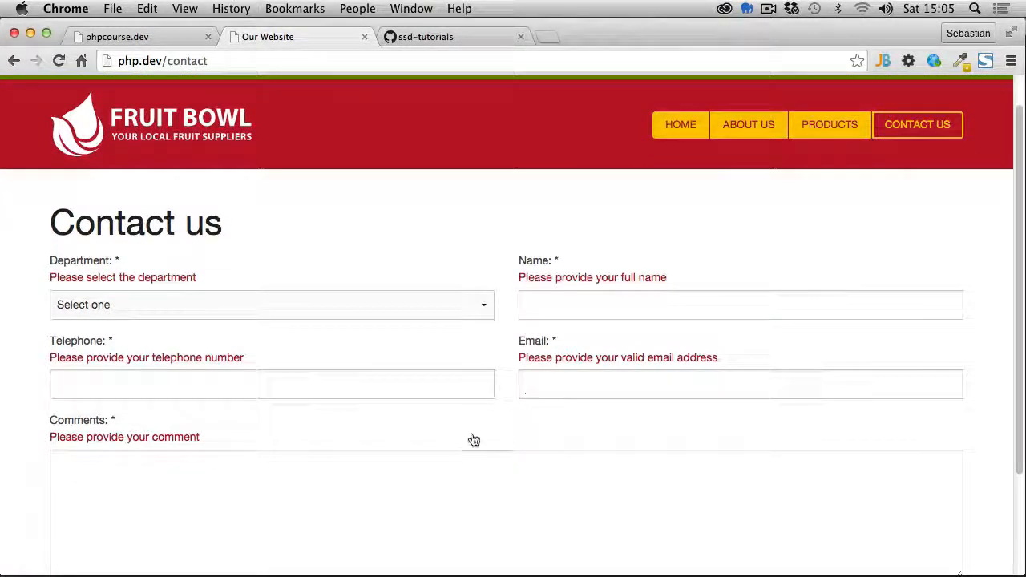
{"action": "scroll", "scroll_direction": "down", "scroll_amount": 3}
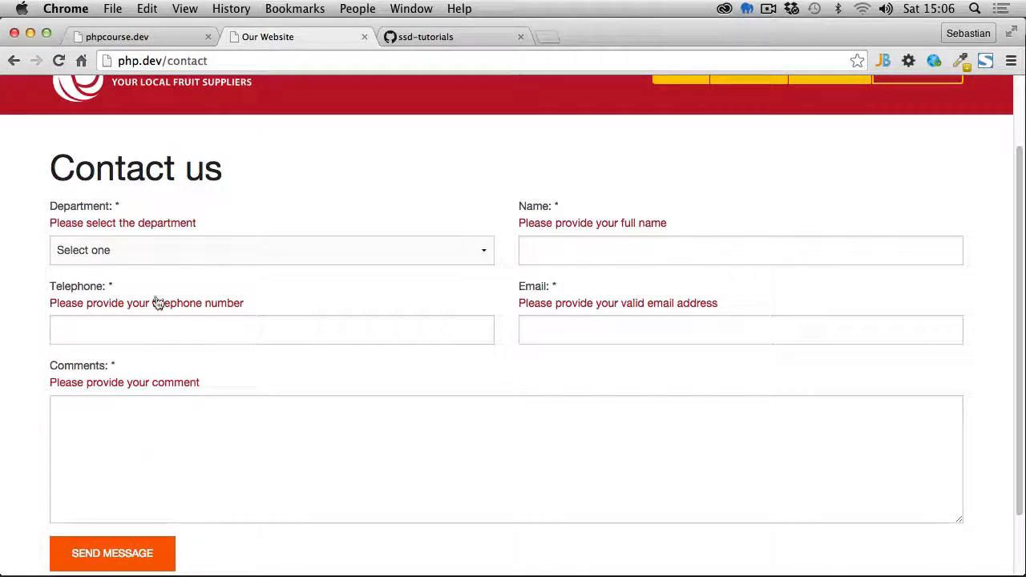
{"action": "mouse_move", "coordinate": [112, 553]}
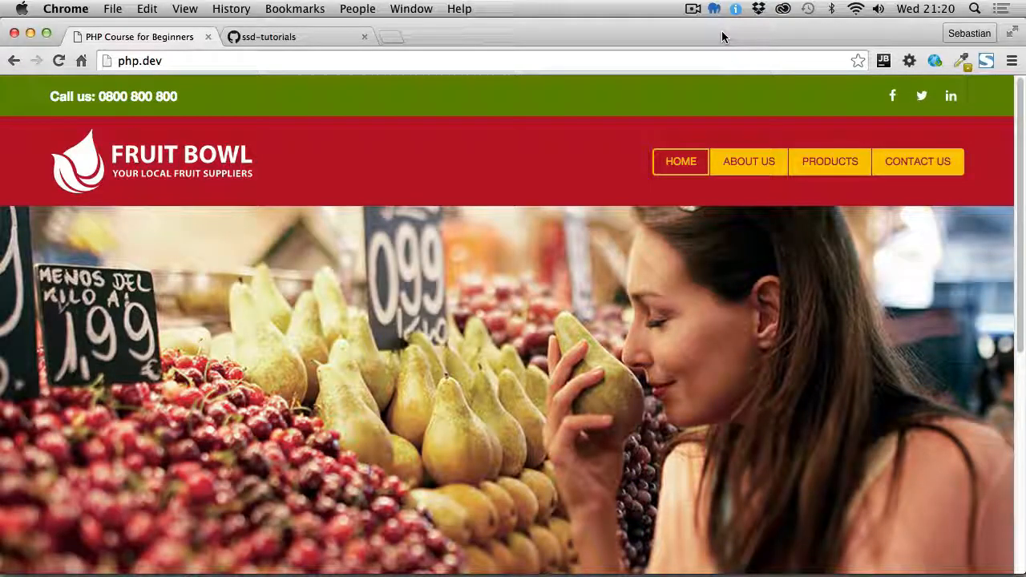
{"action": "mouse_move", "coordinate": [407, 170]}
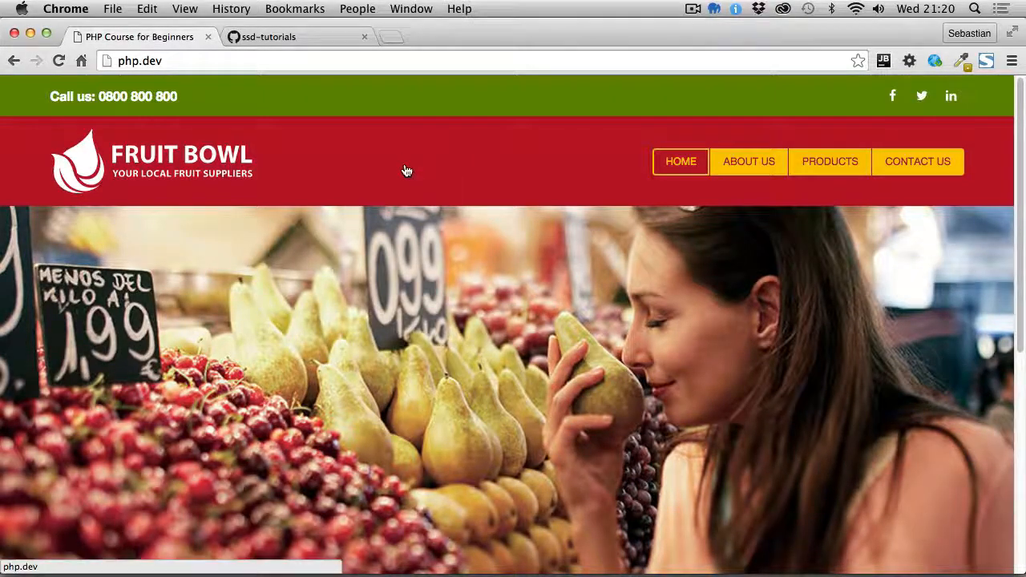
Step: Filter the ssd-tutorials repositories by 'php-from' and enter php-from-the-ground-up-fundamentals
{"action": "left_click", "coordinate": [297, 37]}
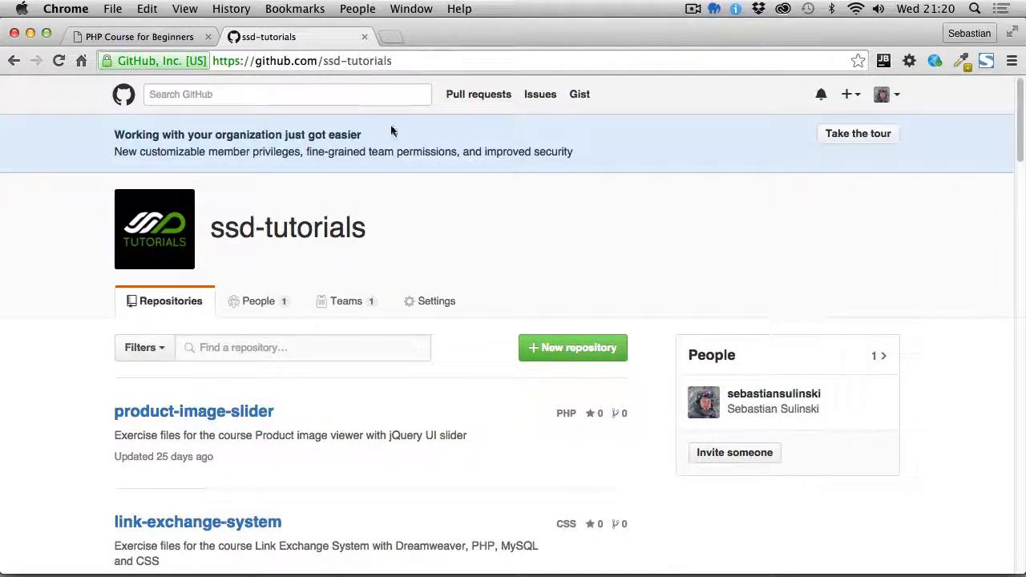
{"action": "left_click", "coordinate": [303, 346]}
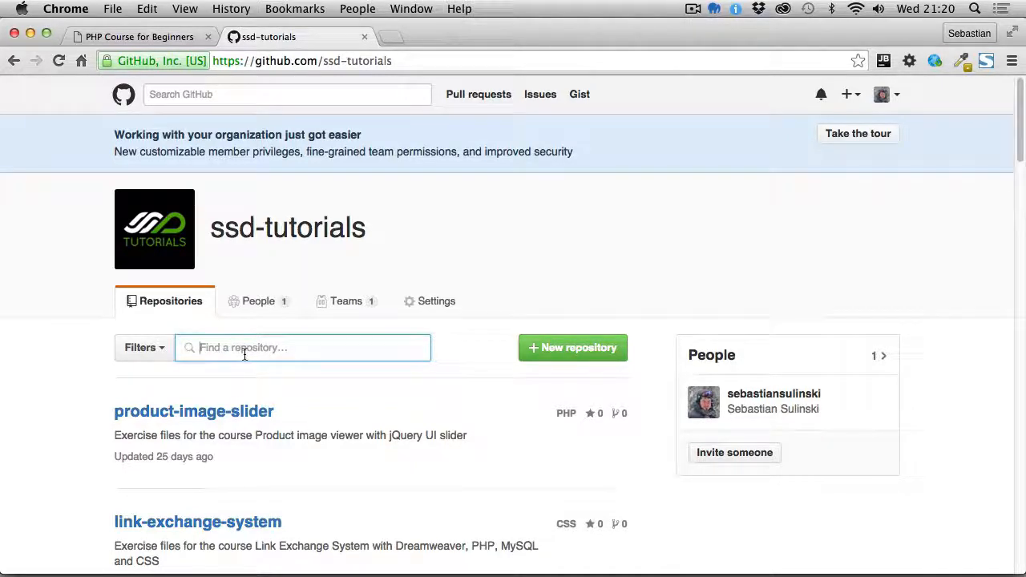
{"action": "type", "text": "php-"}
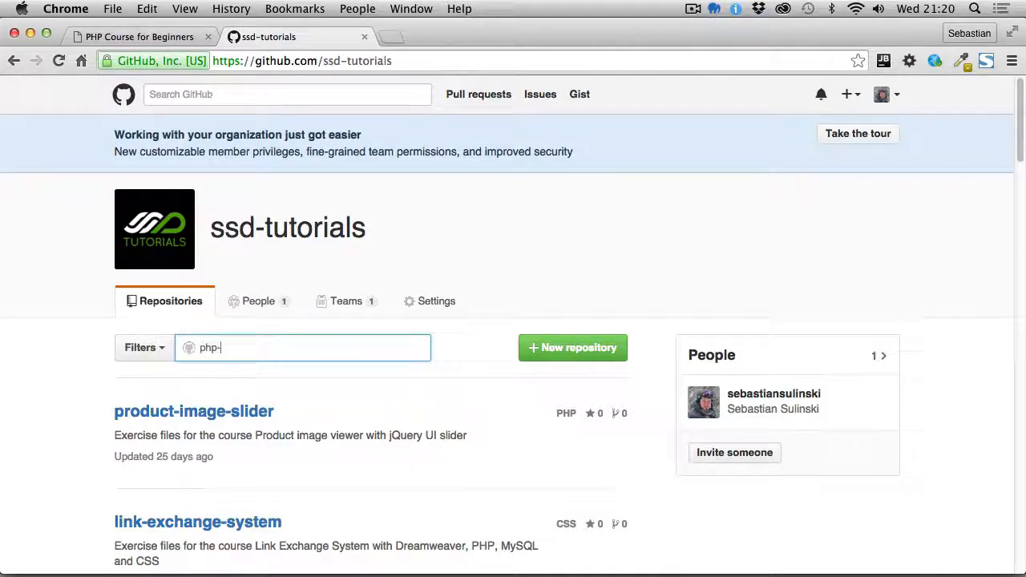
{"action": "type", "text": "from"}
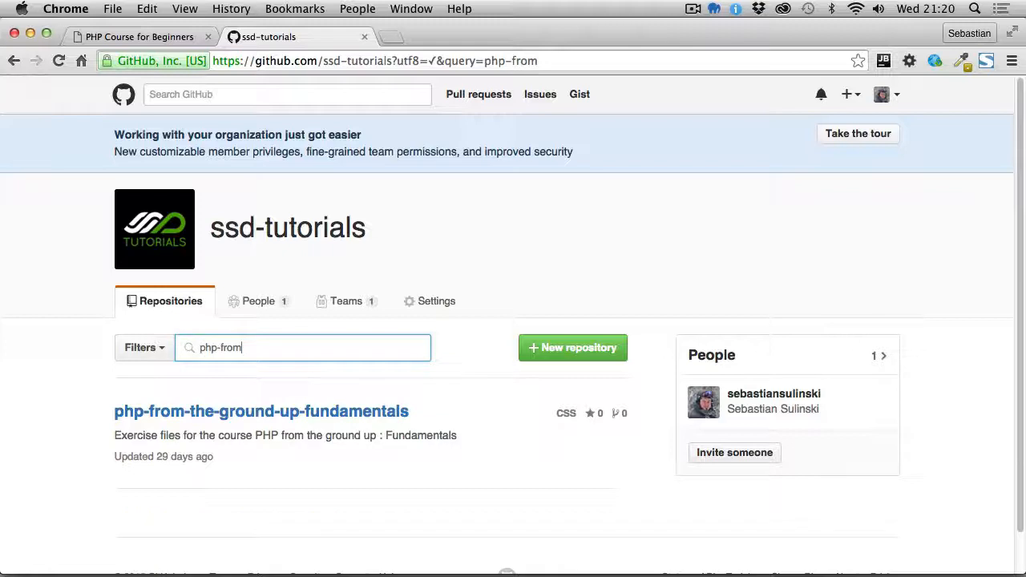
{"action": "type", "text": "th"}
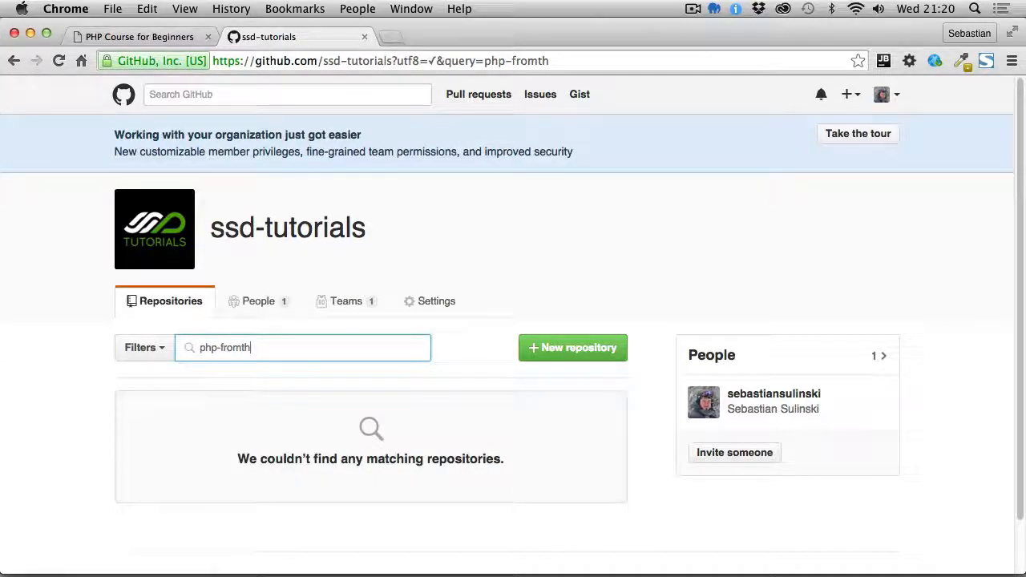
{"action": "key", "text": "Backspace"}
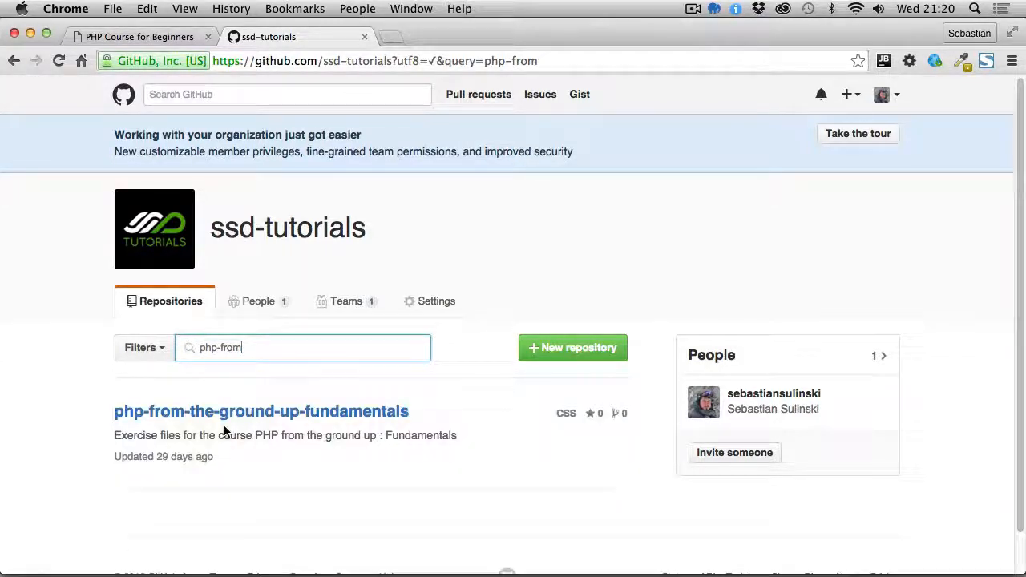
{"action": "left_click", "coordinate": [260, 410]}
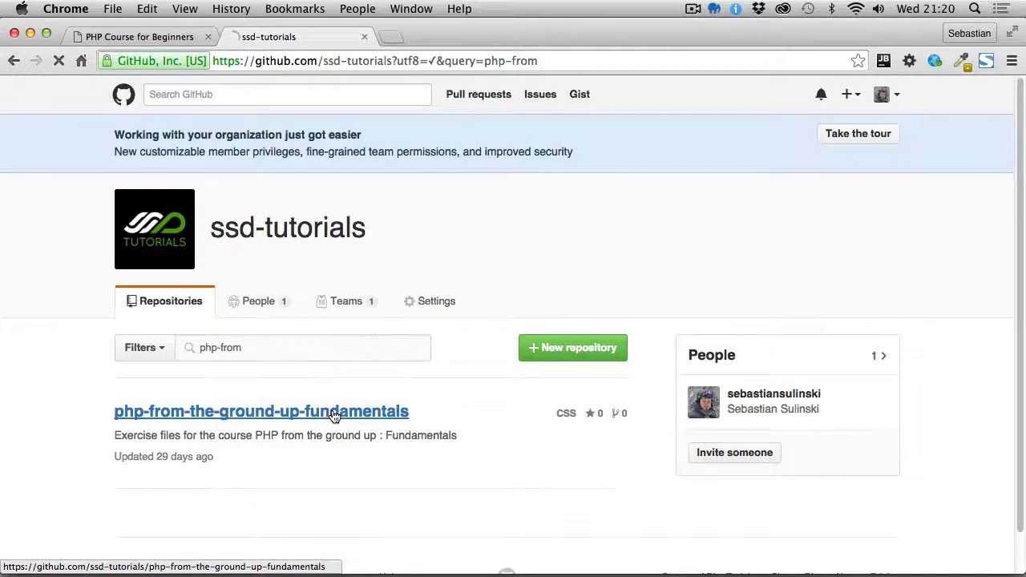
{"action": "left_click", "coordinate": [259, 410]}
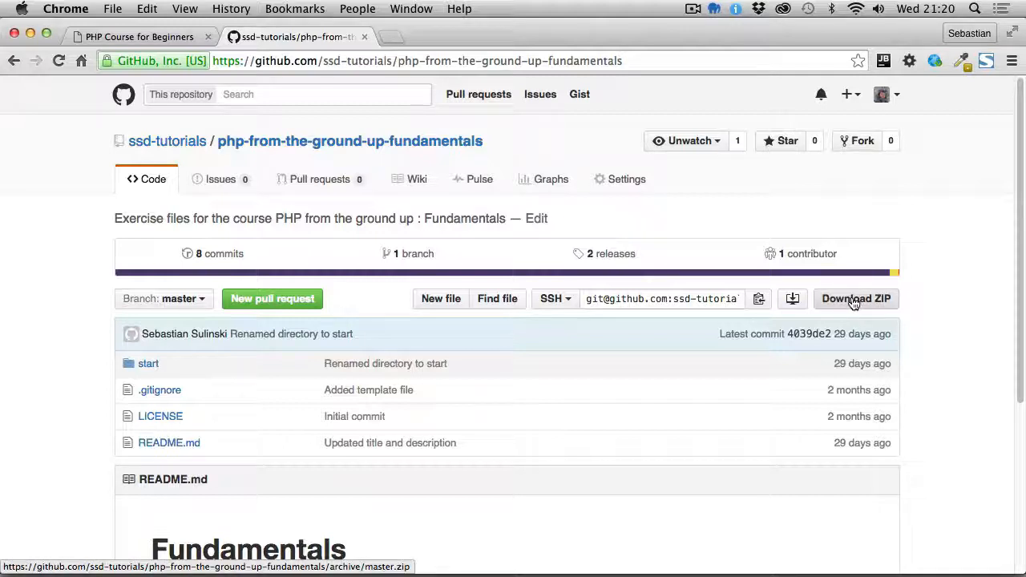
Step: Download the repository's master ZIP and reveal it in the Downloads folder
{"action": "left_click", "coordinate": [856, 298]}
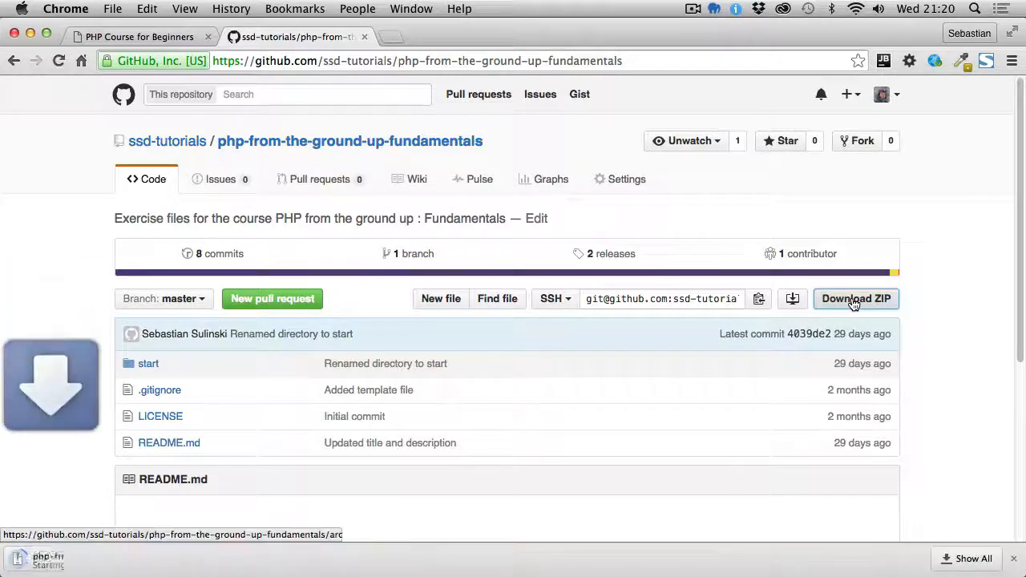
{"action": "left_click", "coordinate": [856, 298]}
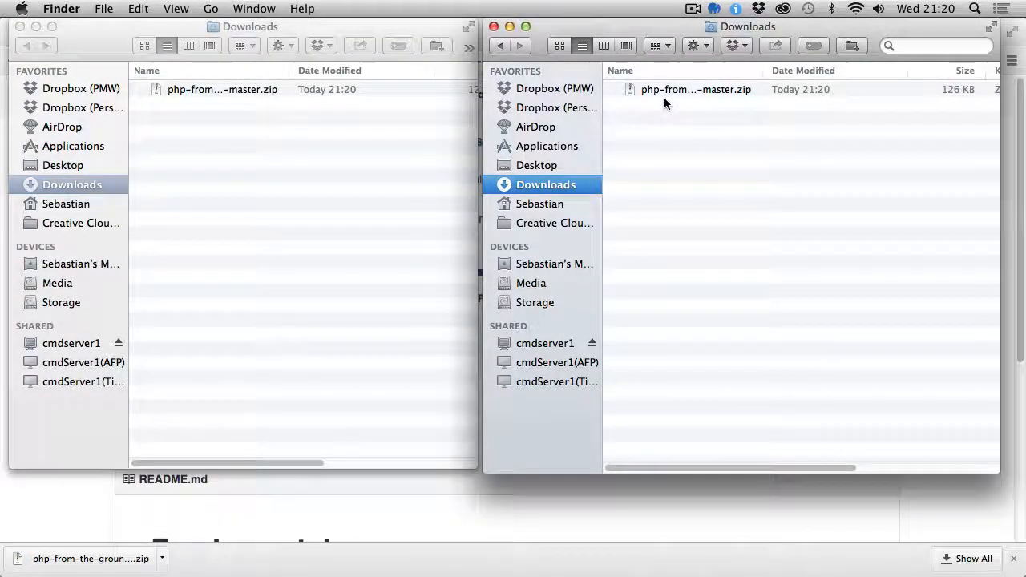
Step: Unzip the downloaded archive and expand its master and start folders
{"action": "left_click", "coordinate": [696, 90]}
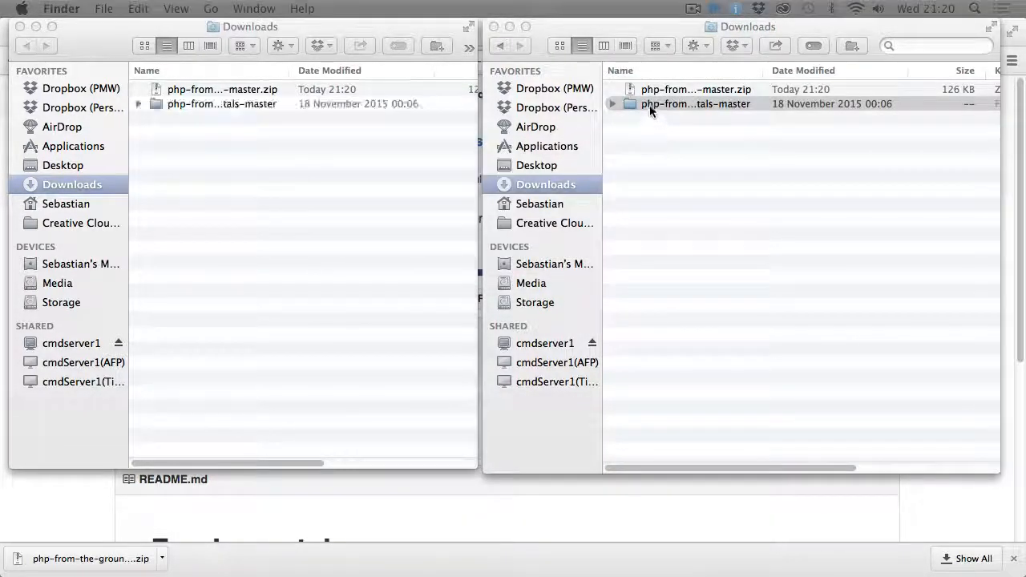
{"action": "left_click", "coordinate": [612, 103]}
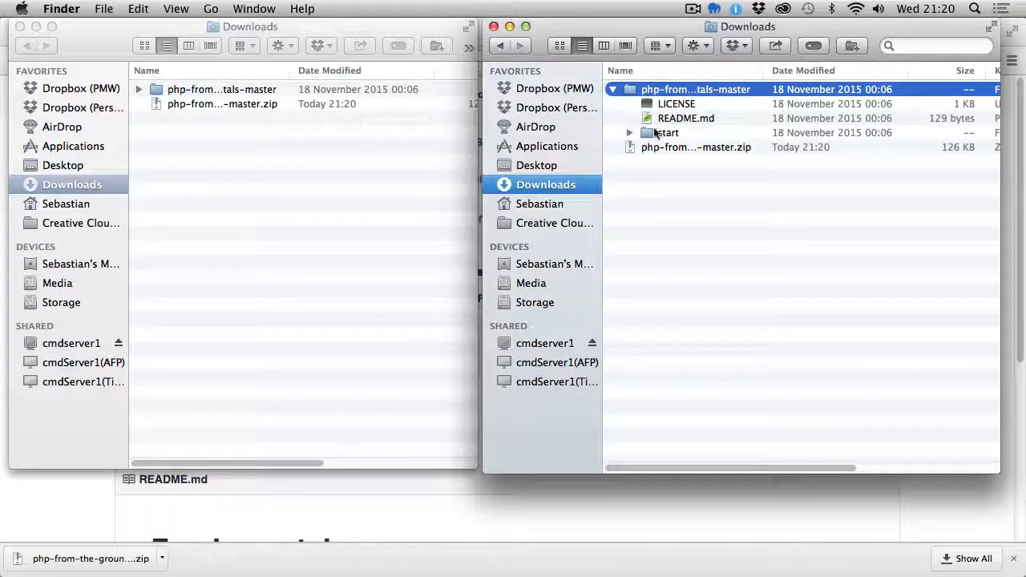
{"action": "left_click", "coordinate": [630, 132]}
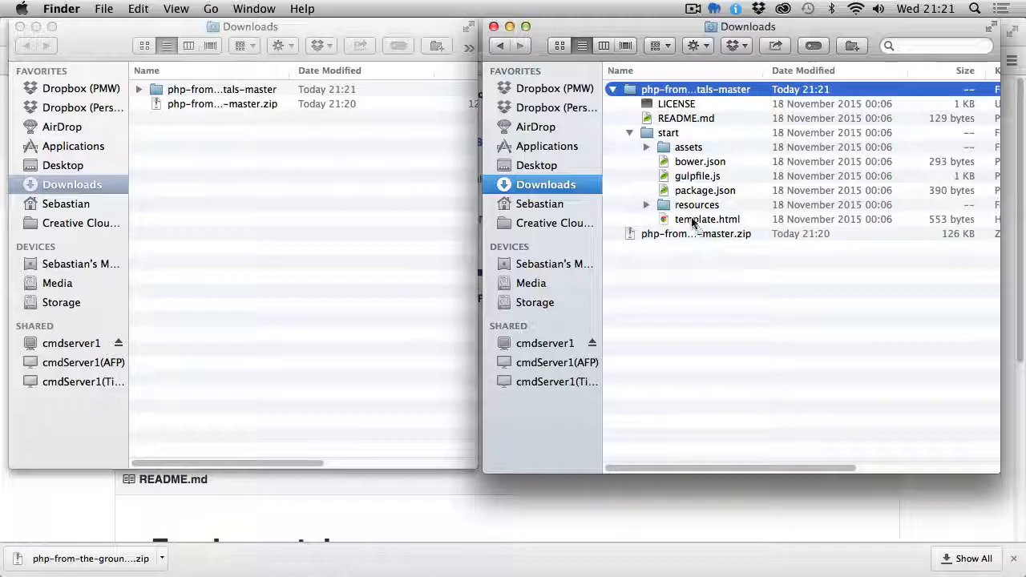
Step: Select the assets folder and template.html together, with the Desktop folder as destination
{"action": "left_click", "coordinate": [705, 218]}
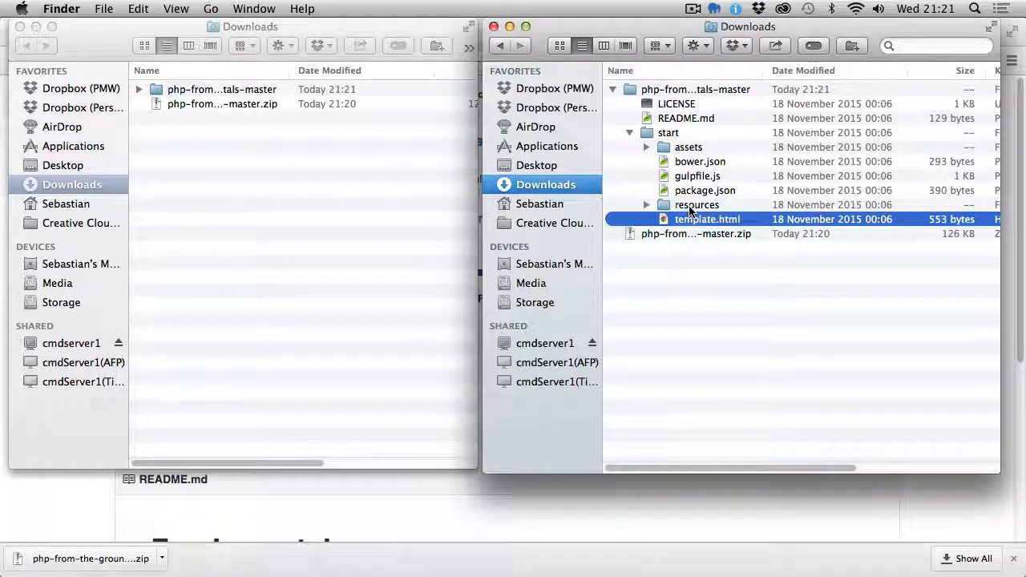
{"action": "left_click", "coordinate": [688, 148]}
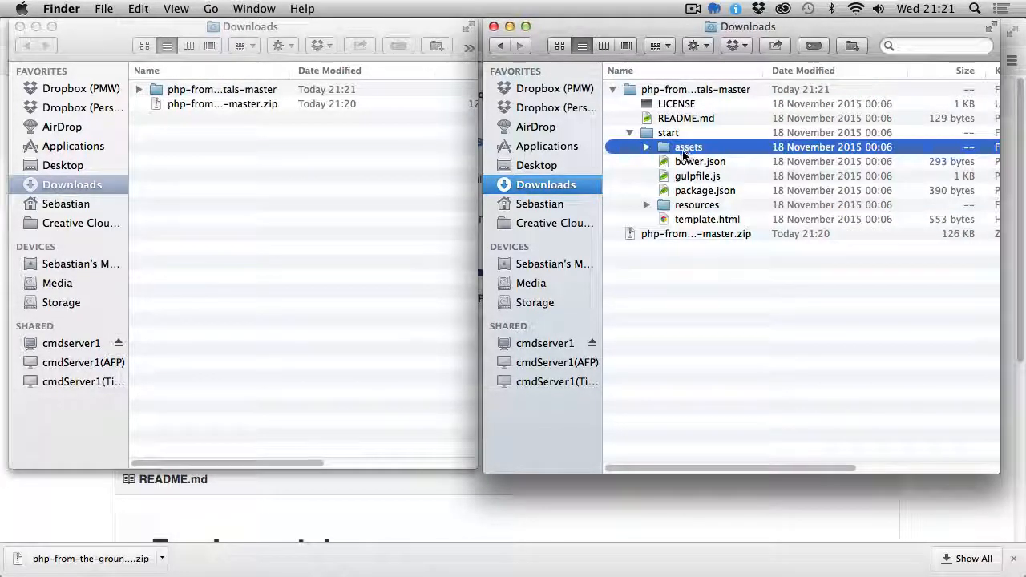
{"action": "left_click", "coordinate": [647, 148]}
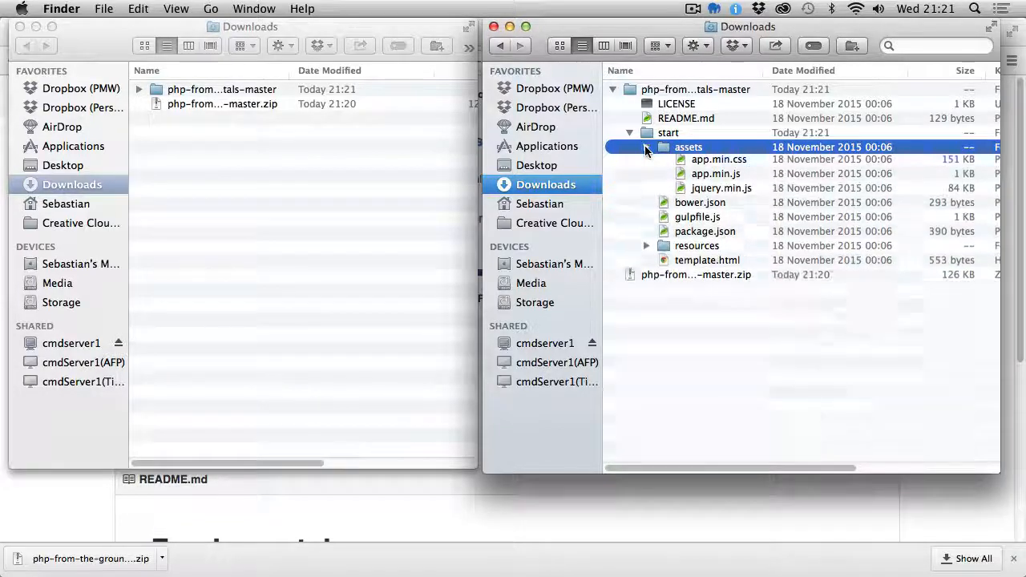
{"action": "left_click", "coordinate": [647, 147]}
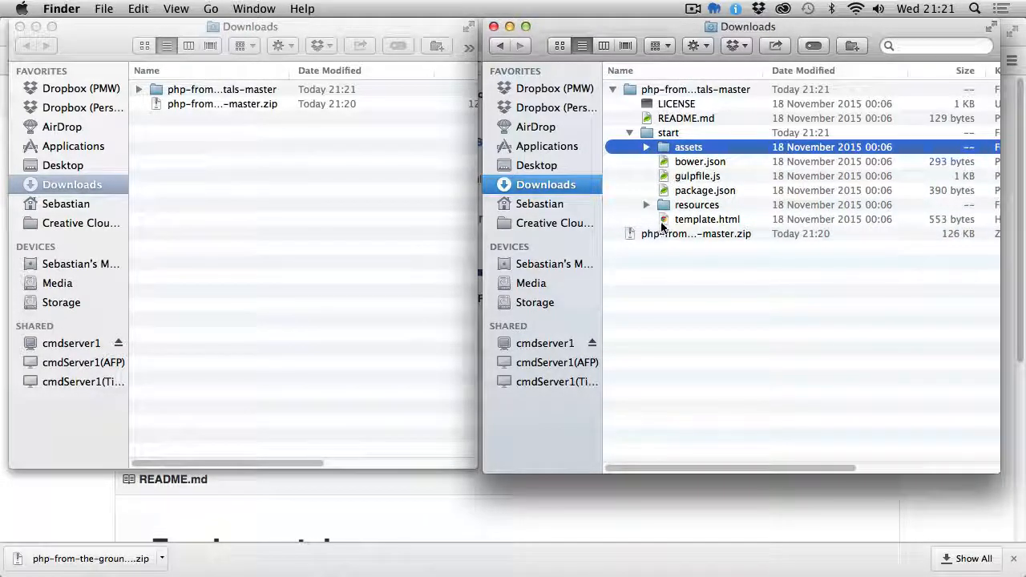
{"action": "left_click", "coordinate": [707, 218]}
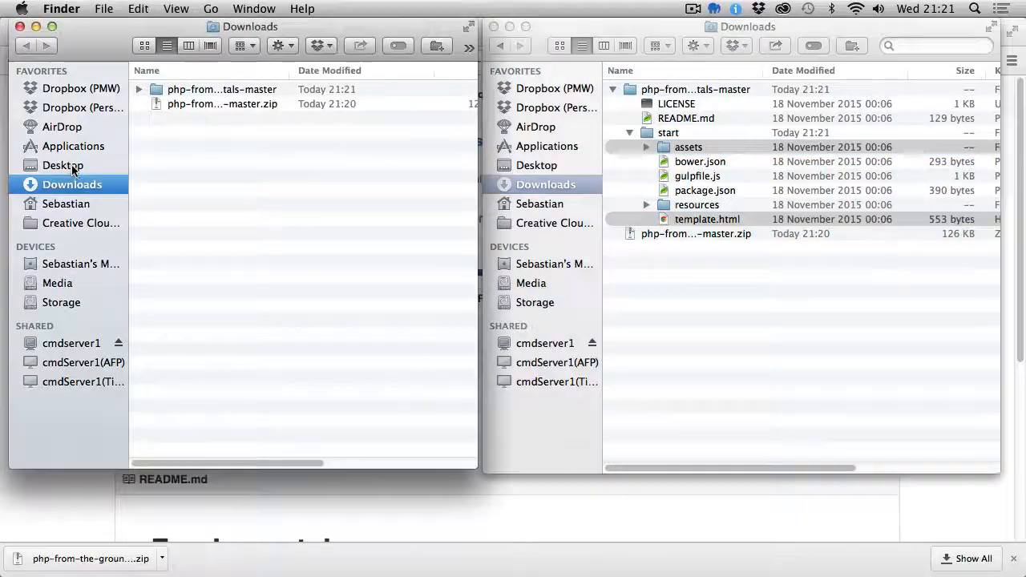
{"action": "left_click", "coordinate": [62, 165]}
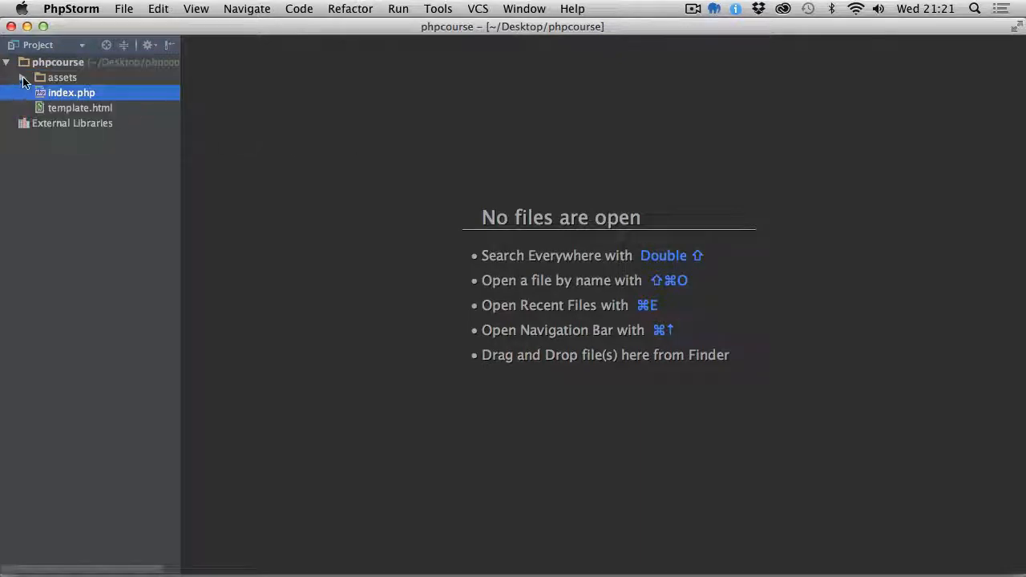
Step: Confirm template.html and assets sit beside index.php in the phpcourse project tree
{"action": "left_click", "coordinate": [81, 108]}
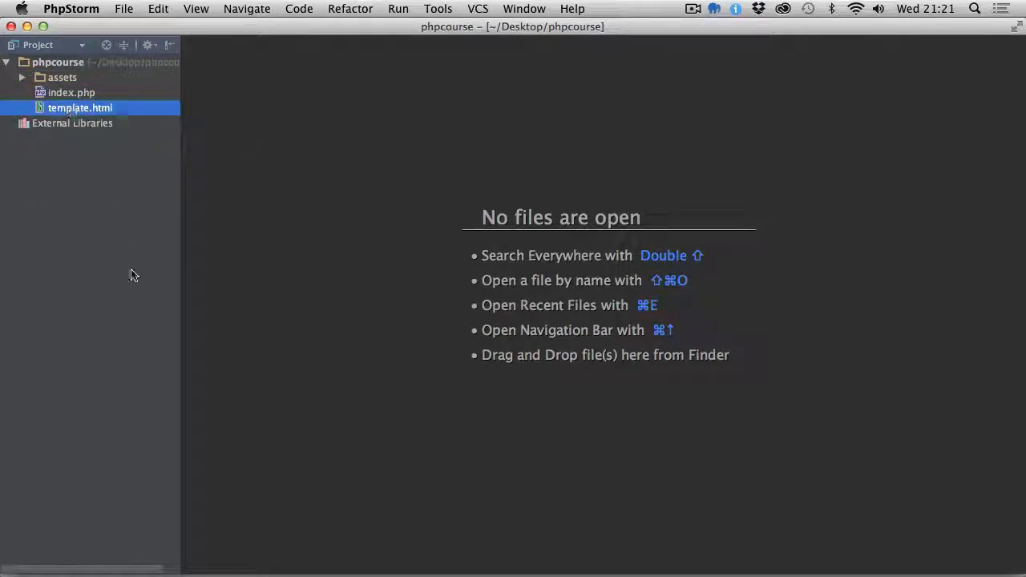
{"action": "mouse_move", "coordinate": [157, 311]}
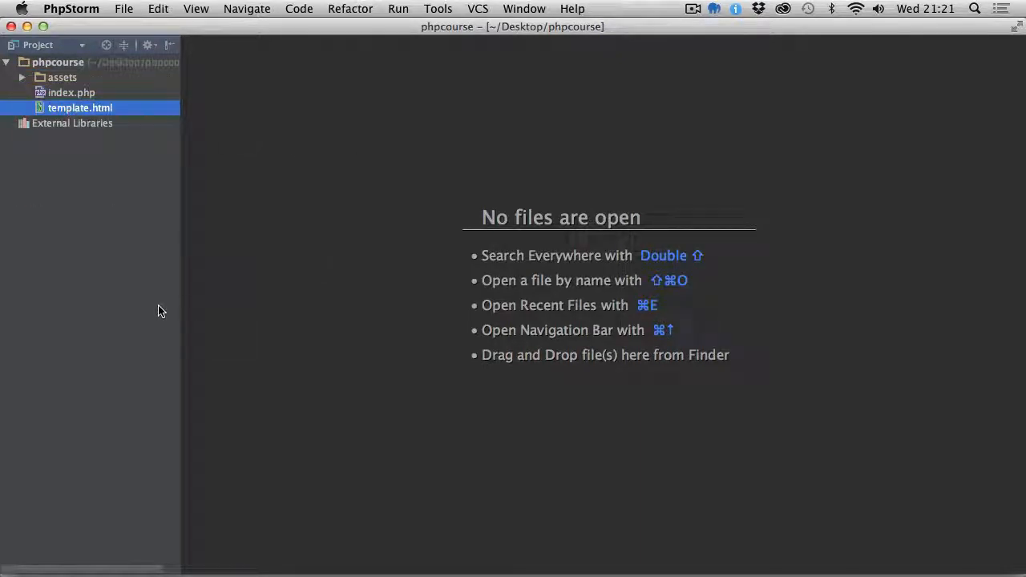